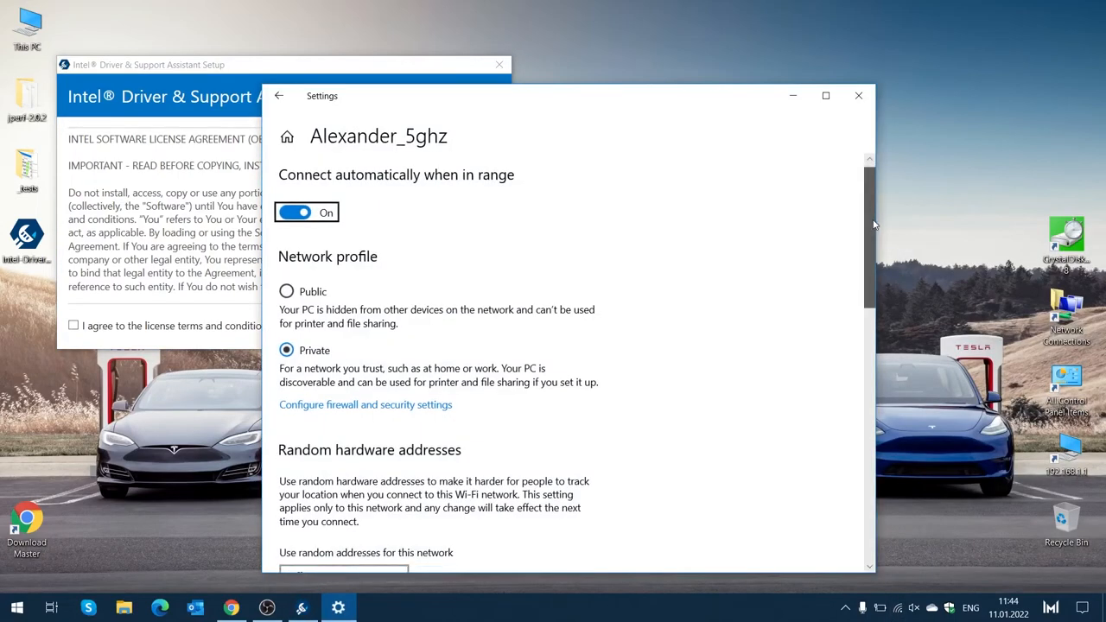
Step: Scroll to the network Properties showing Wi-Fi 6 (802.11ax) and 1201/1201 Mbps link speed
{"action": "scroll", "scroll_direction": "down", "scroll_amount": 3}
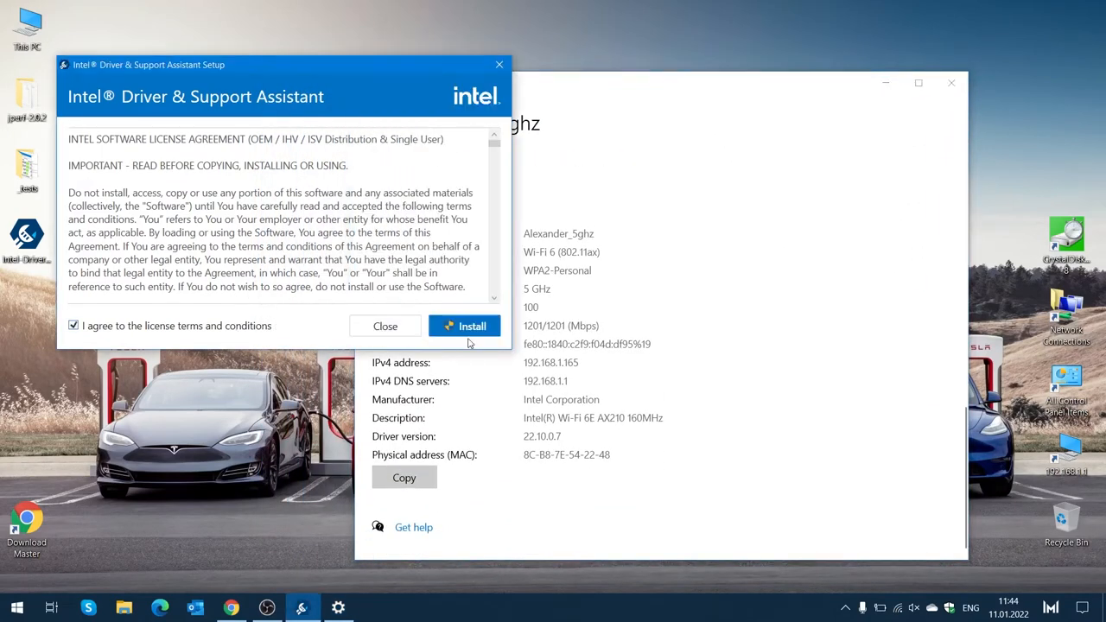
Step: Install Intel Driver & Support Assistant and let setup progress begin
{"action": "left_click", "coordinate": [464, 325]}
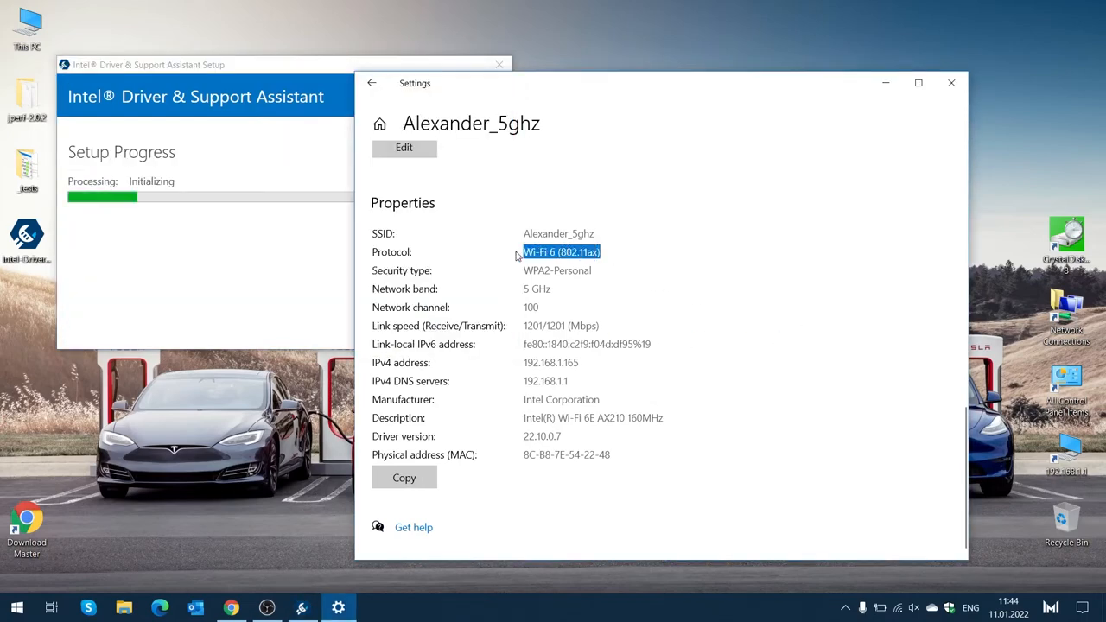
{"action": "mouse_move", "coordinate": [885, 83]}
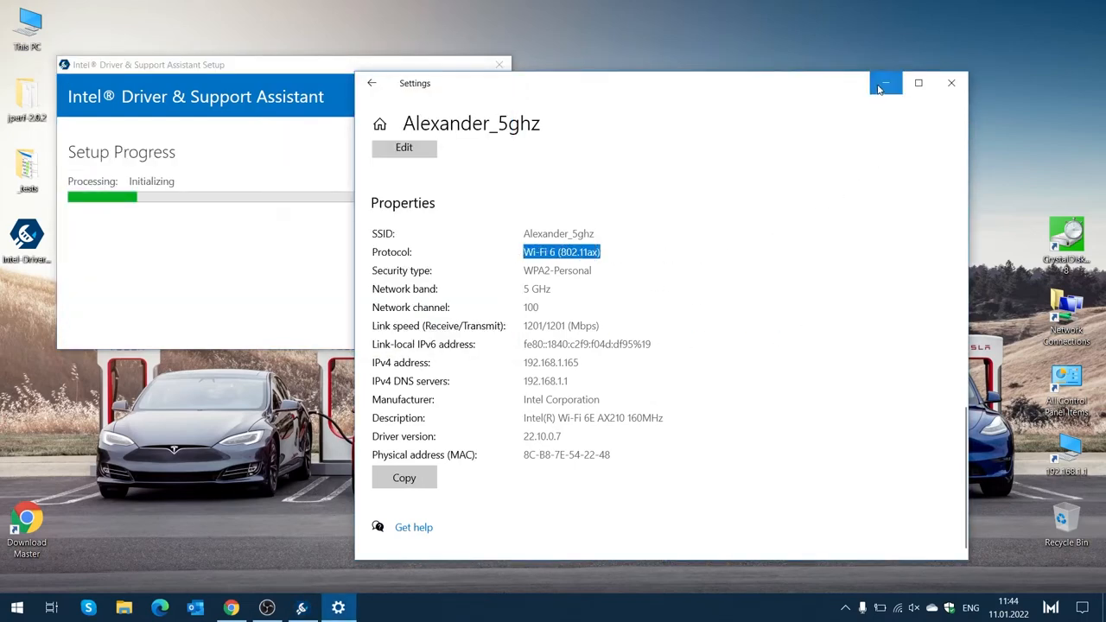
{"action": "left_click", "coordinate": [885, 83]}
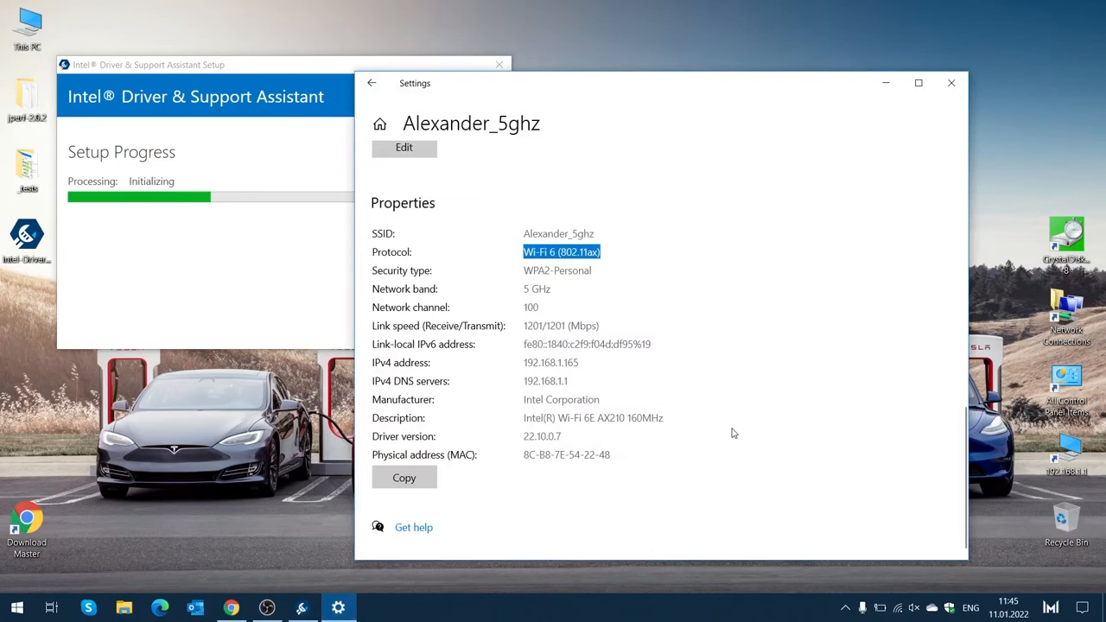
{"action": "mouse_move", "coordinate": [610, 339]}
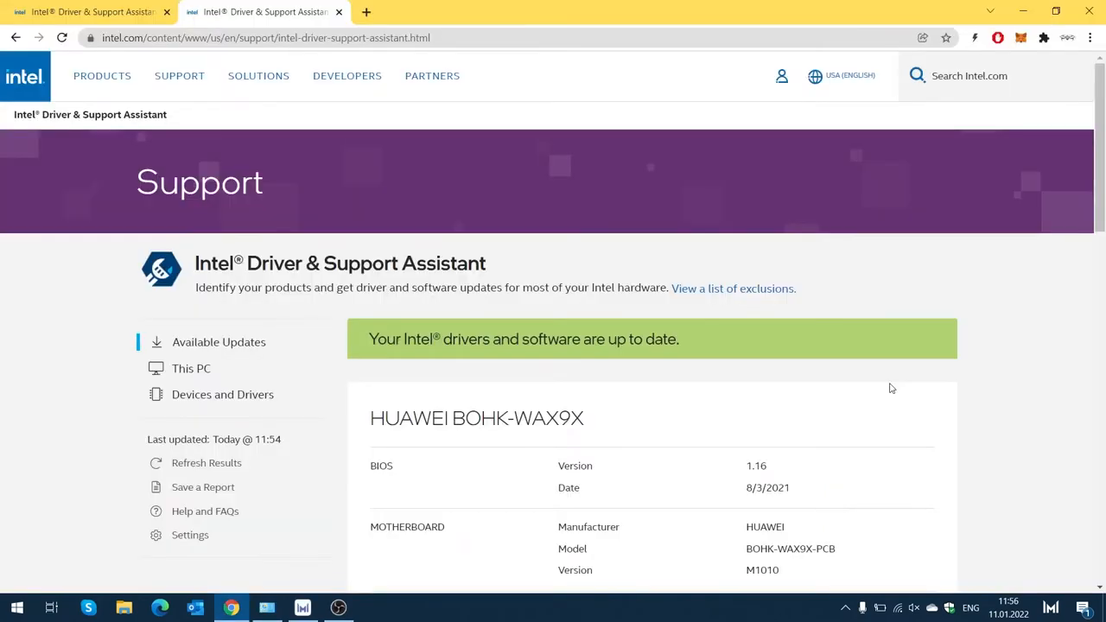
{"action": "mouse_move", "coordinate": [902, 364]}
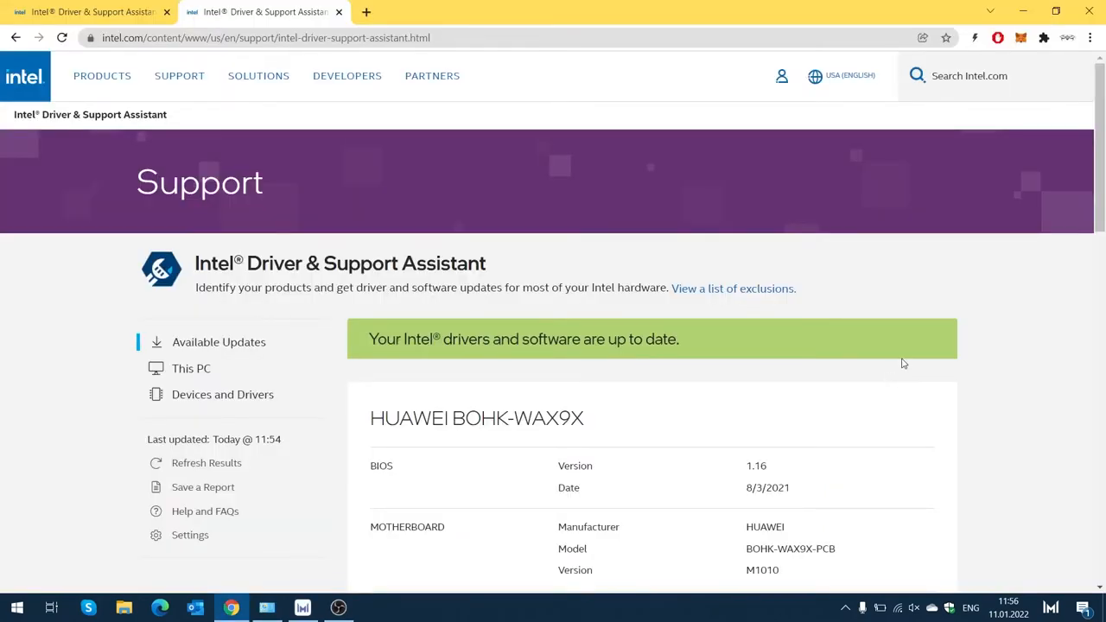
Step: Scroll the Intel Driver & Support Assistant page to confirm drivers are up to date
{"action": "scroll", "scroll_direction": "down", "scroll_amount": 3}
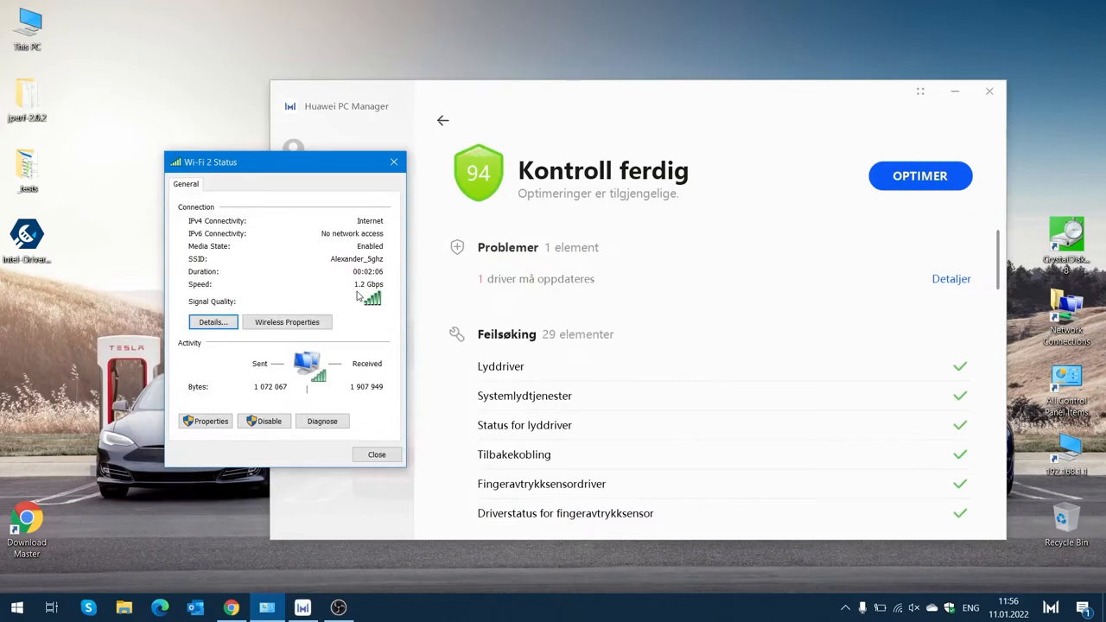
{"action": "mouse_move", "coordinate": [875, 234]}
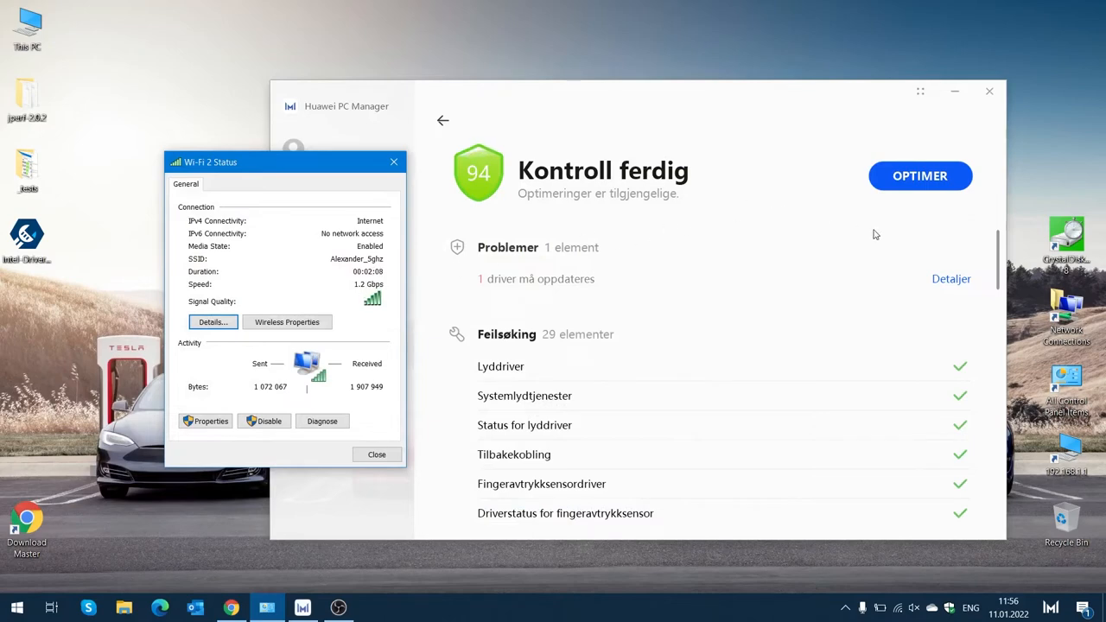
{"action": "mouse_move", "coordinate": [753, 97]}
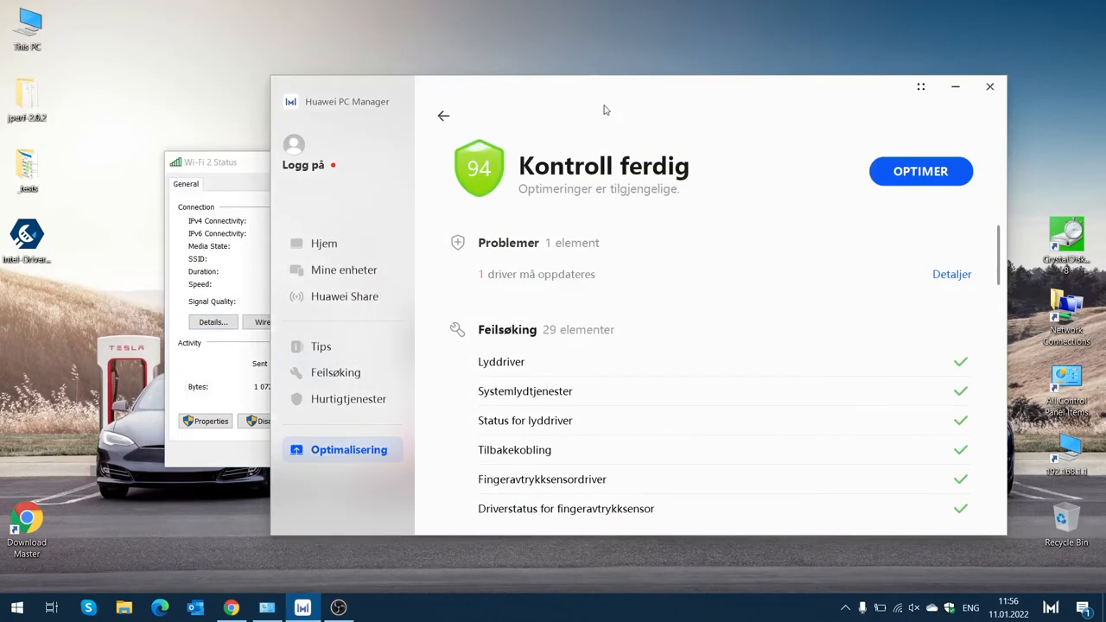
{"action": "mouse_move", "coordinate": [836, 336]}
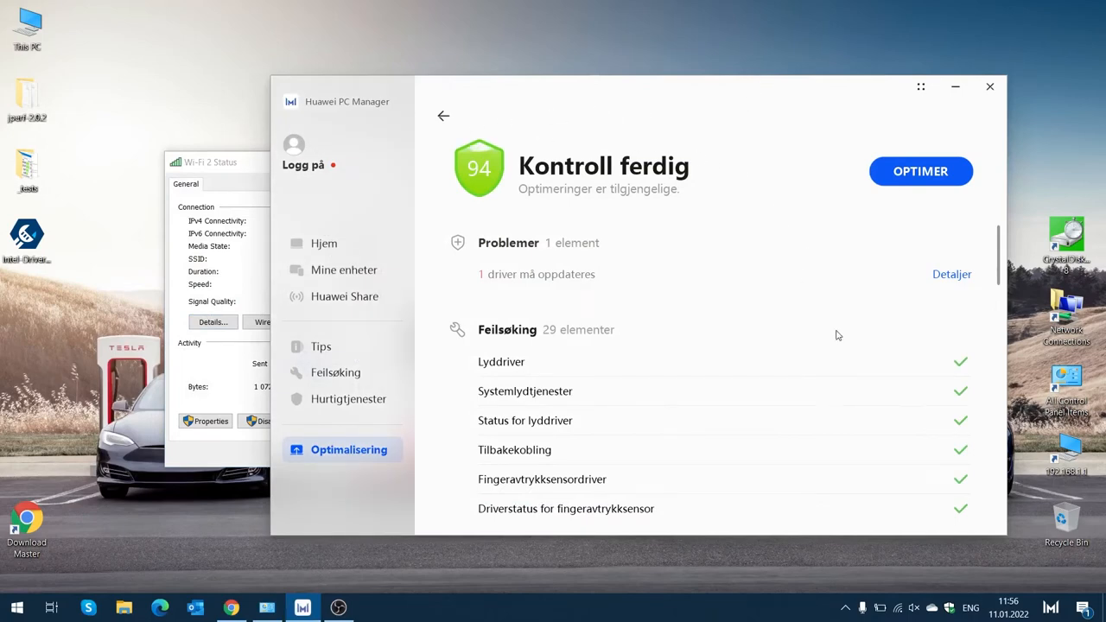
Step: Scroll through Huawei PC Manager's Feilsøking results for the score-94 system check
{"action": "scroll", "scroll_direction": "down", "scroll_amount": 3}
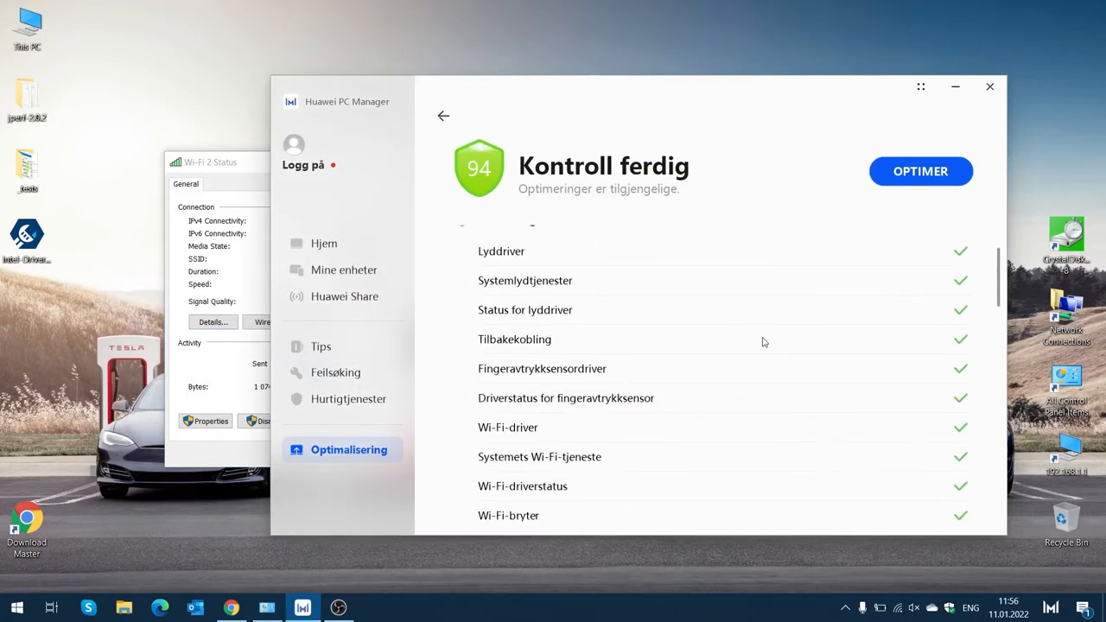
{"action": "mouse_move", "coordinate": [691, 426]}
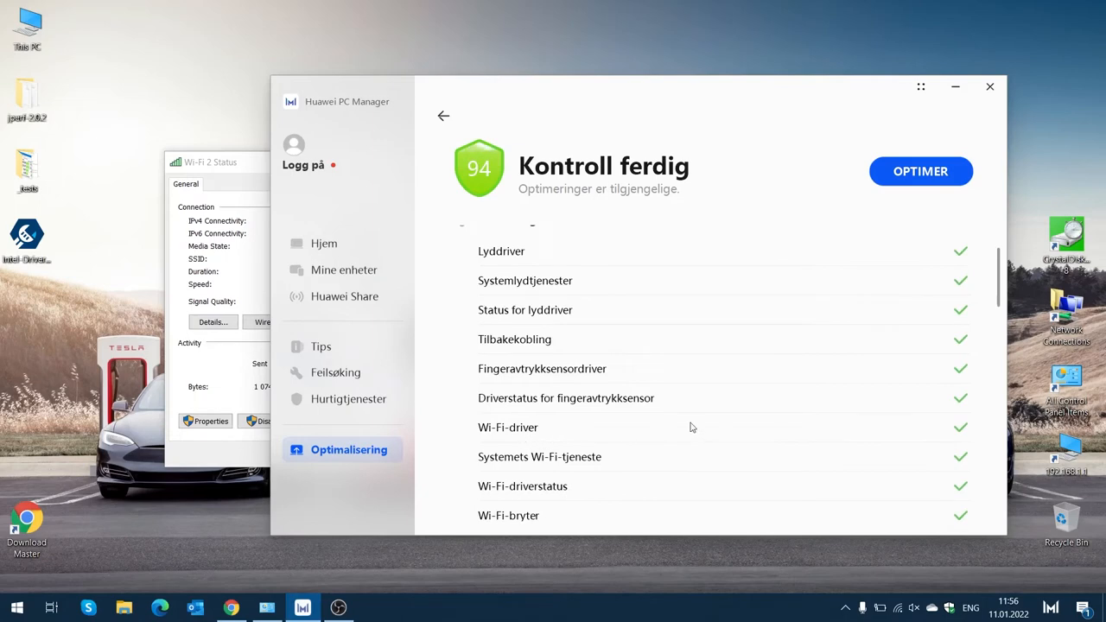
{"action": "mouse_move", "coordinate": [793, 435]}
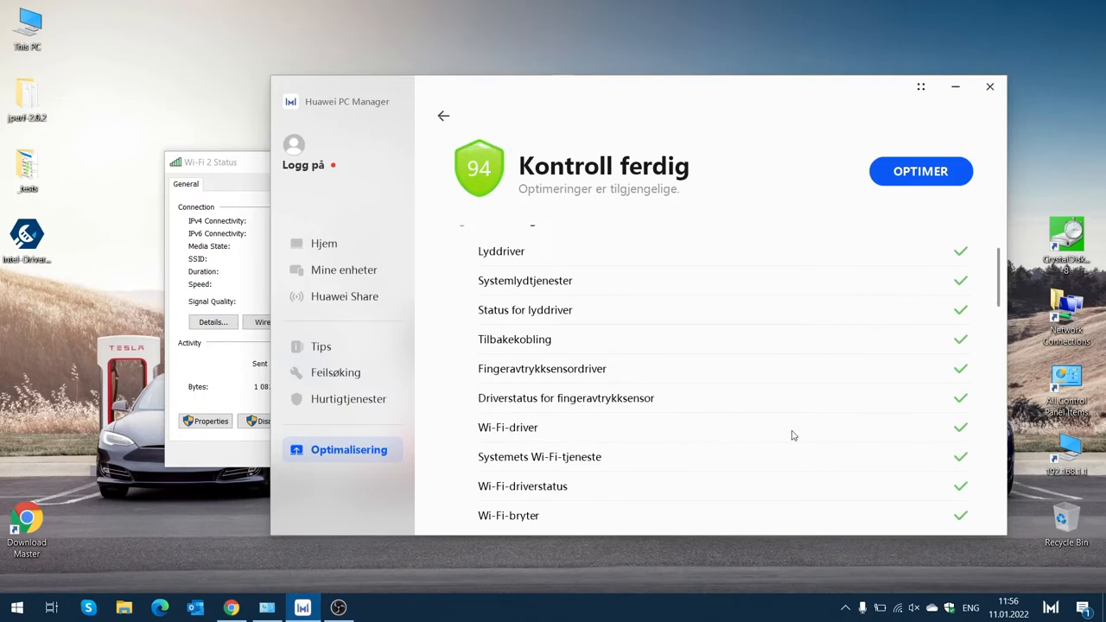
{"action": "scroll", "scroll_direction": "down", "scroll_amount": 3}
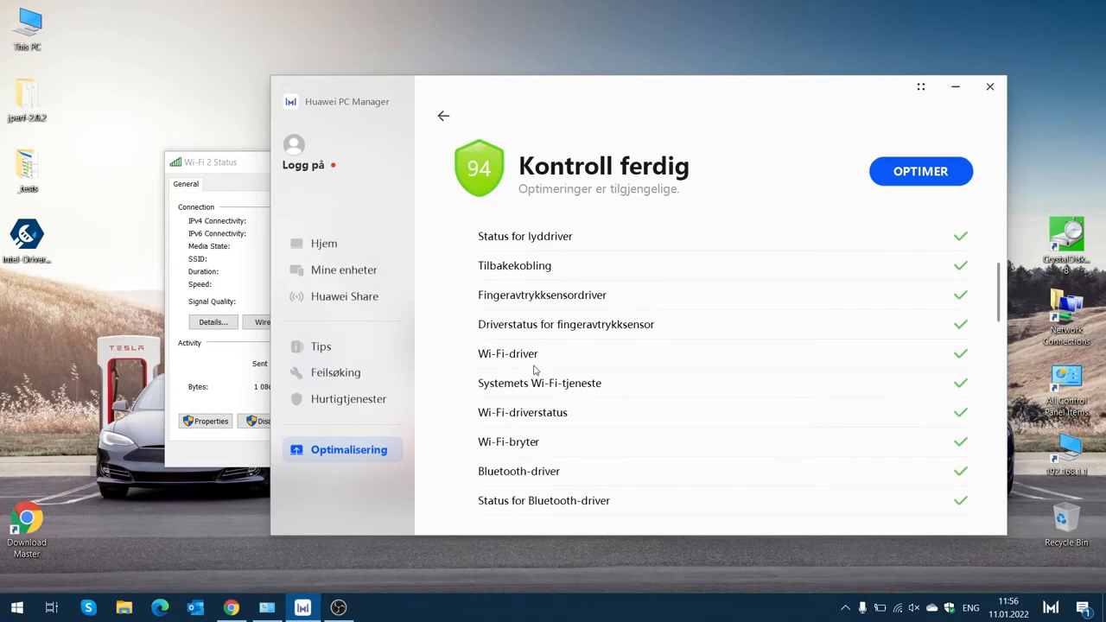
{"action": "mouse_move", "coordinate": [571, 356]}
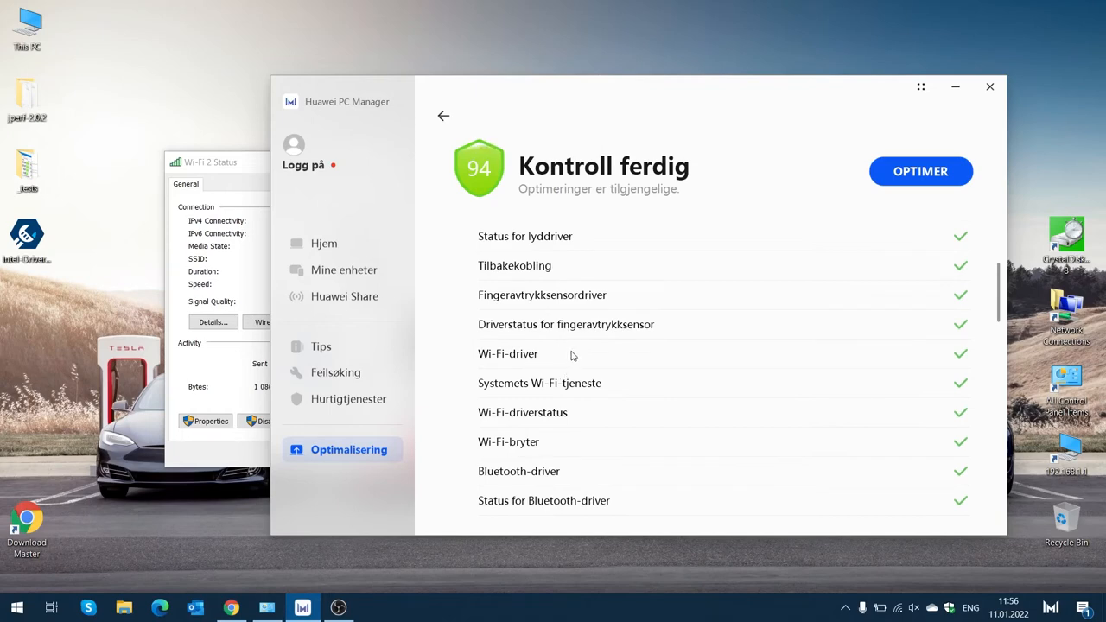